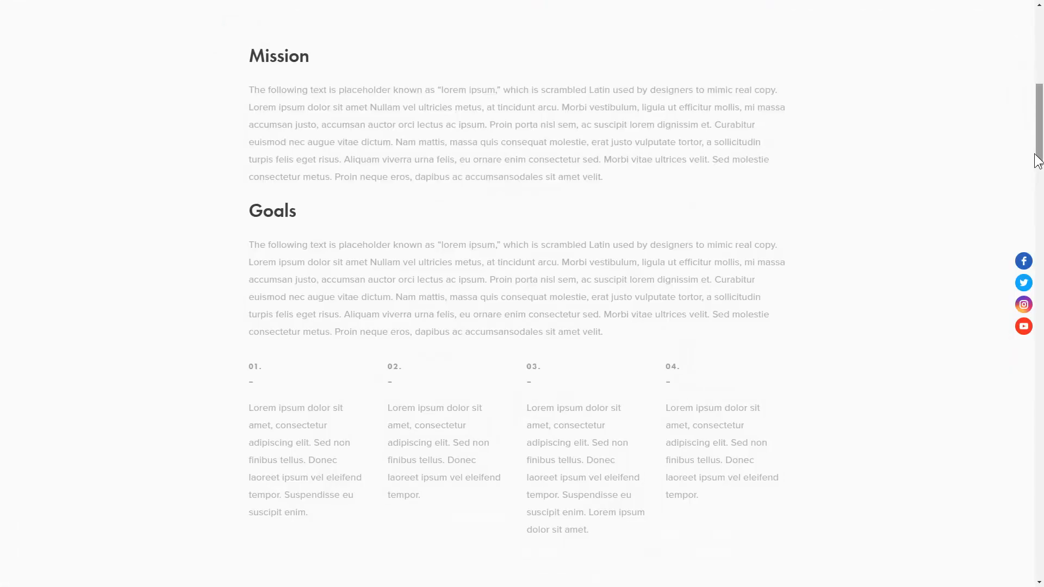
mouse_move(1024, 325)
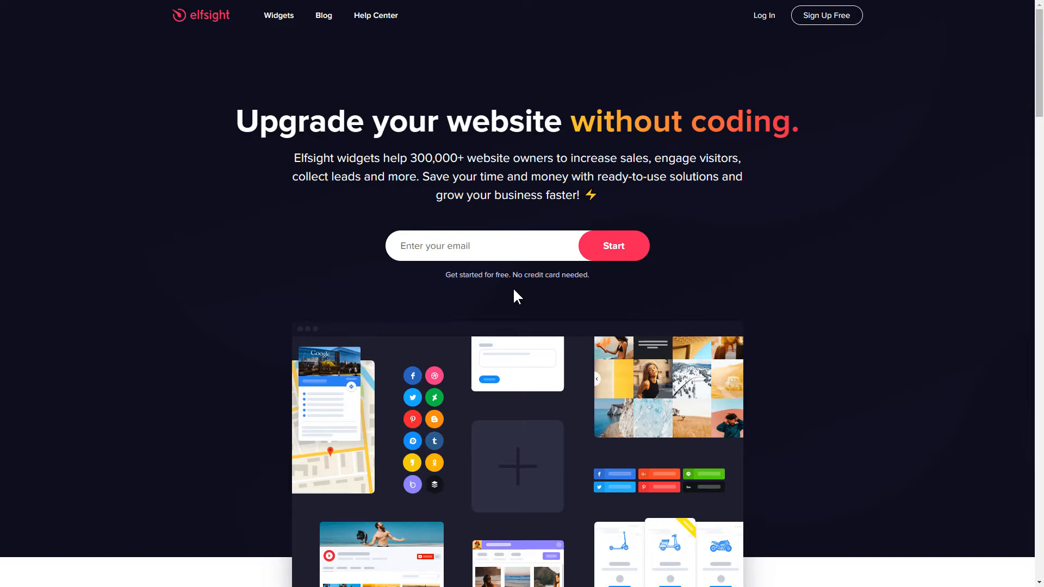
Choose Social Media Icons under Social from the elfsight.com Widgets menu
click(279, 15)
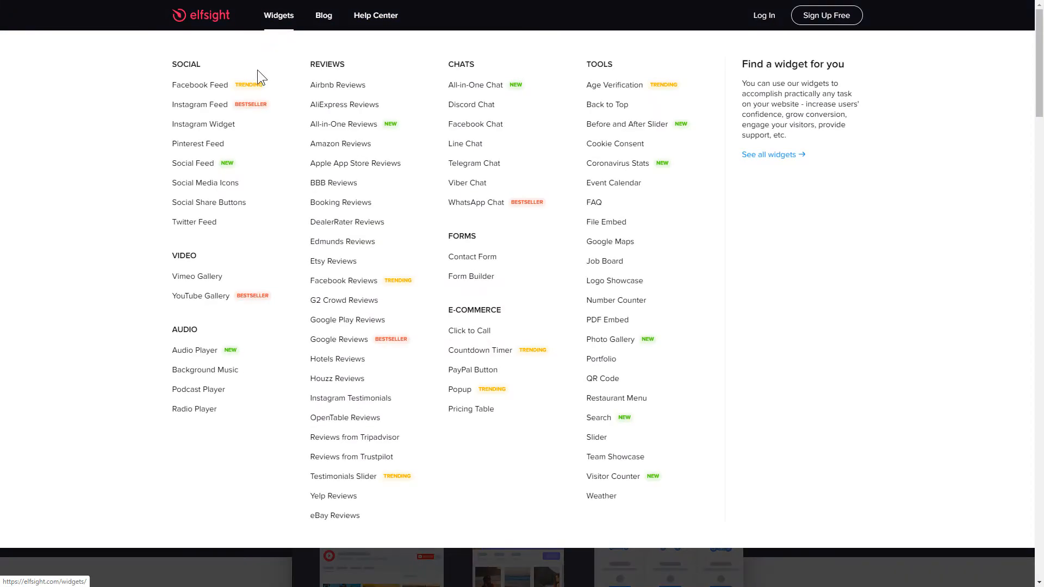
click(205, 183)
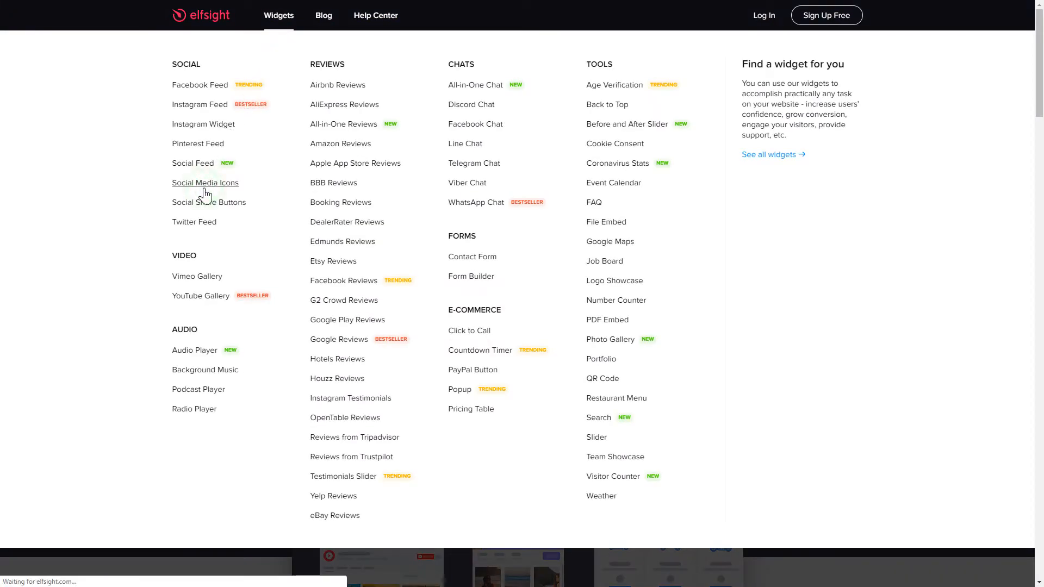
Create a Social Media Icons widget, preview Clean Icons, then return to the Social Icons template
click(205, 182)
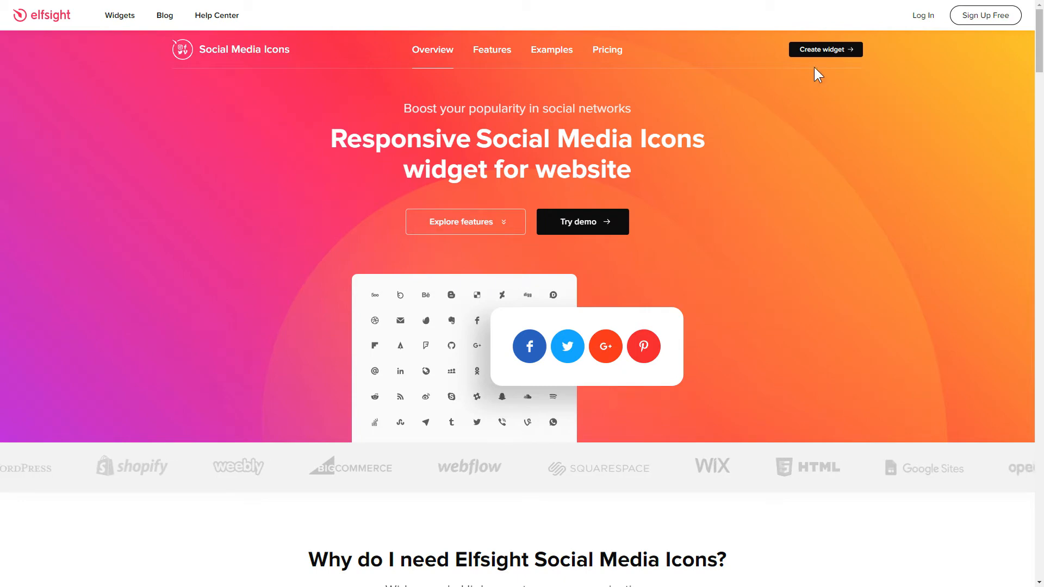
click(825, 49)
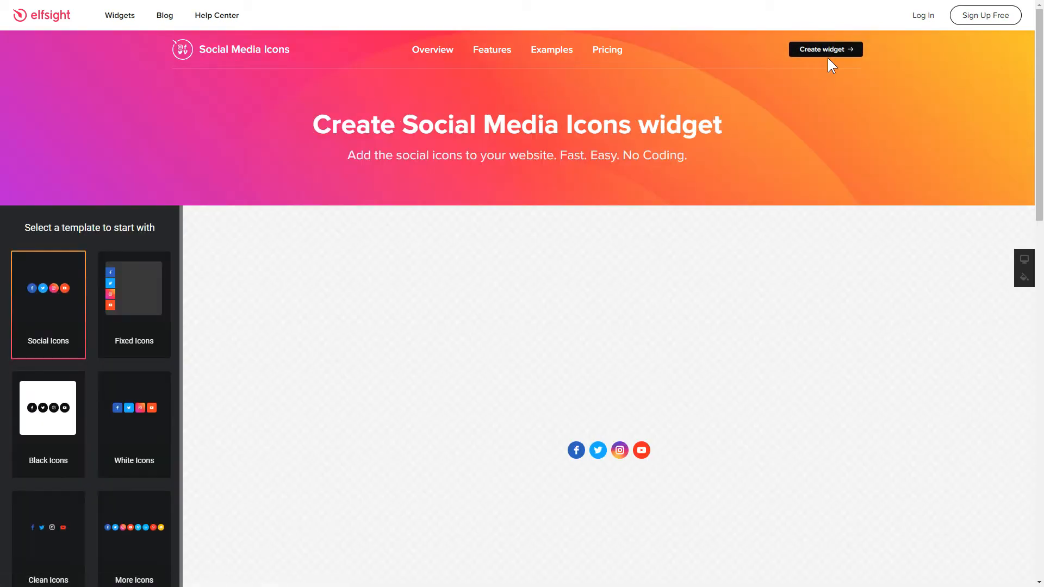
scroll(down, 3)
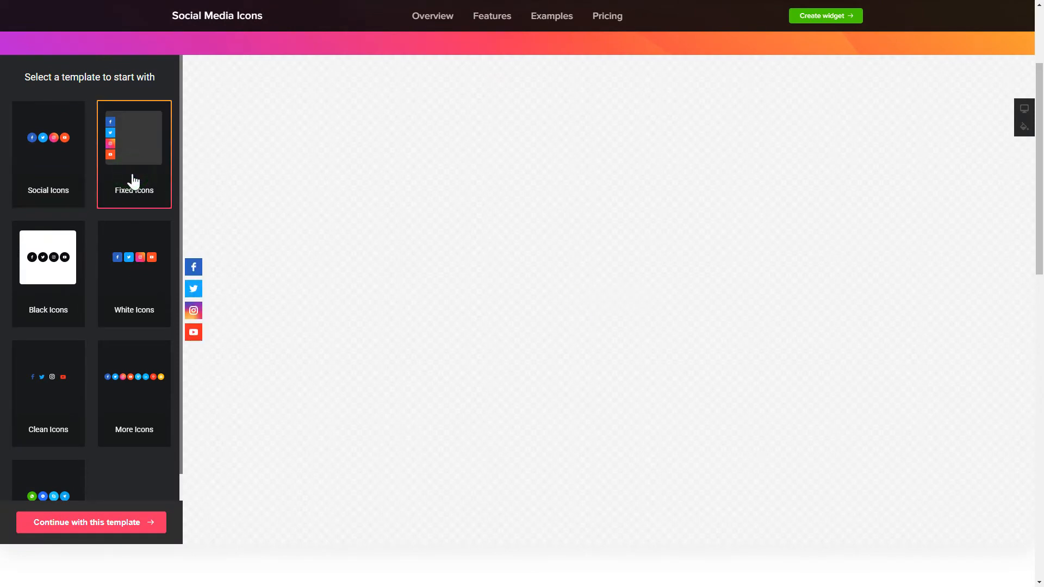
click(48, 394)
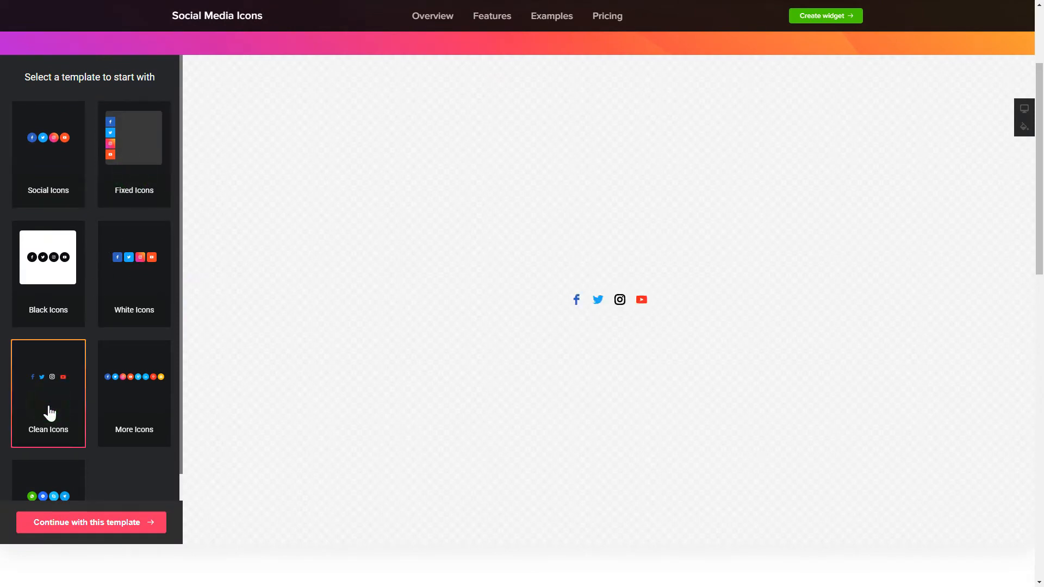
click(48, 153)
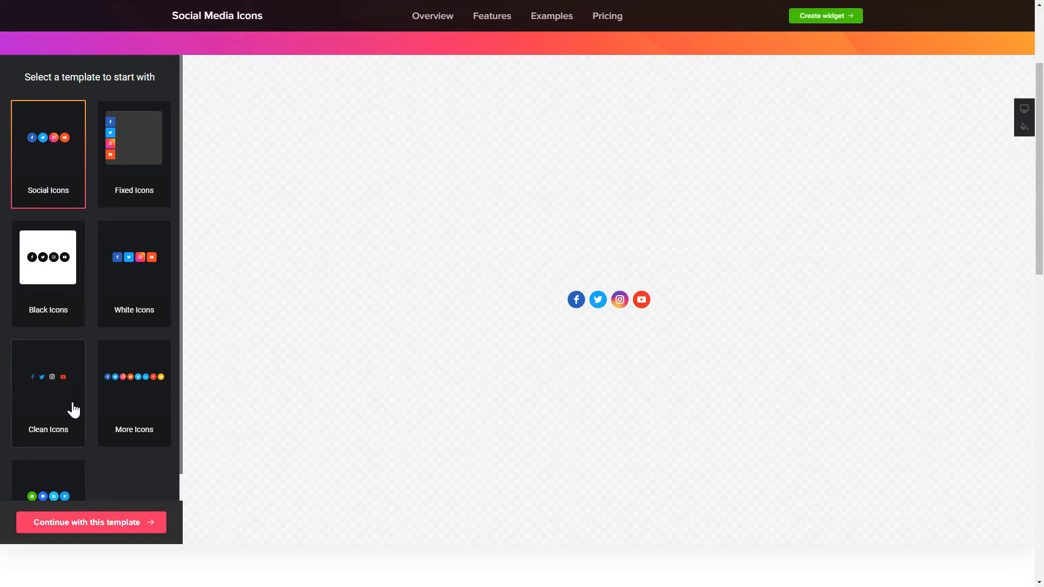
Continue with Social Icons, check the facebook icon, and set Location Floating, Position Right
click(91, 523)
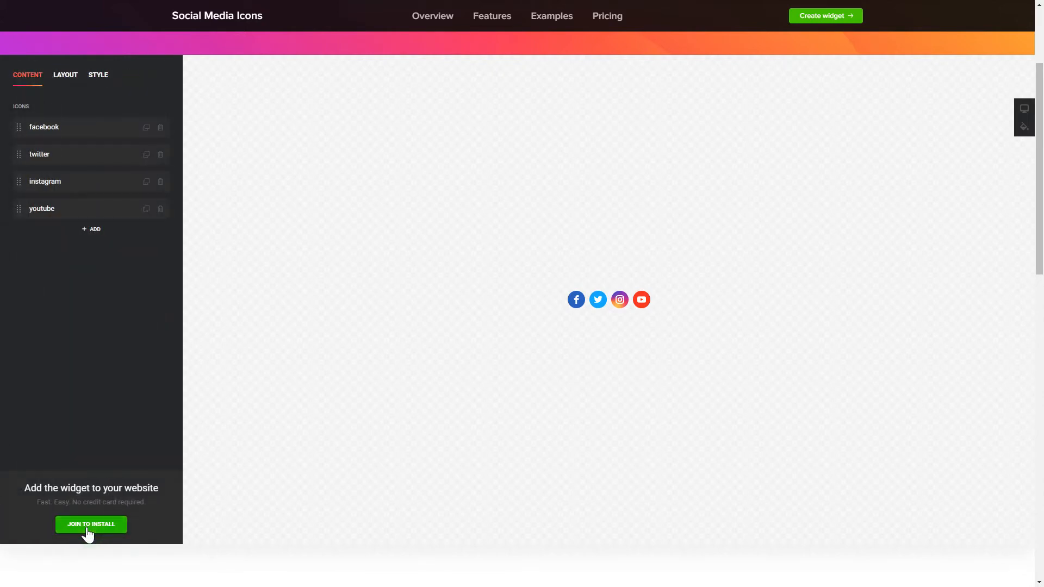
mouse_move(101, 147)
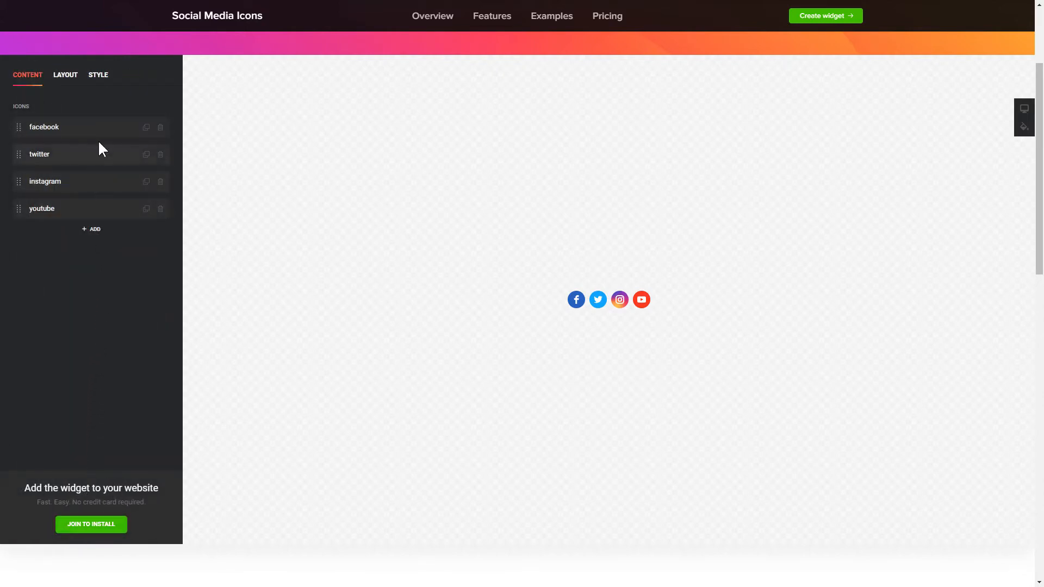
click(44, 127)
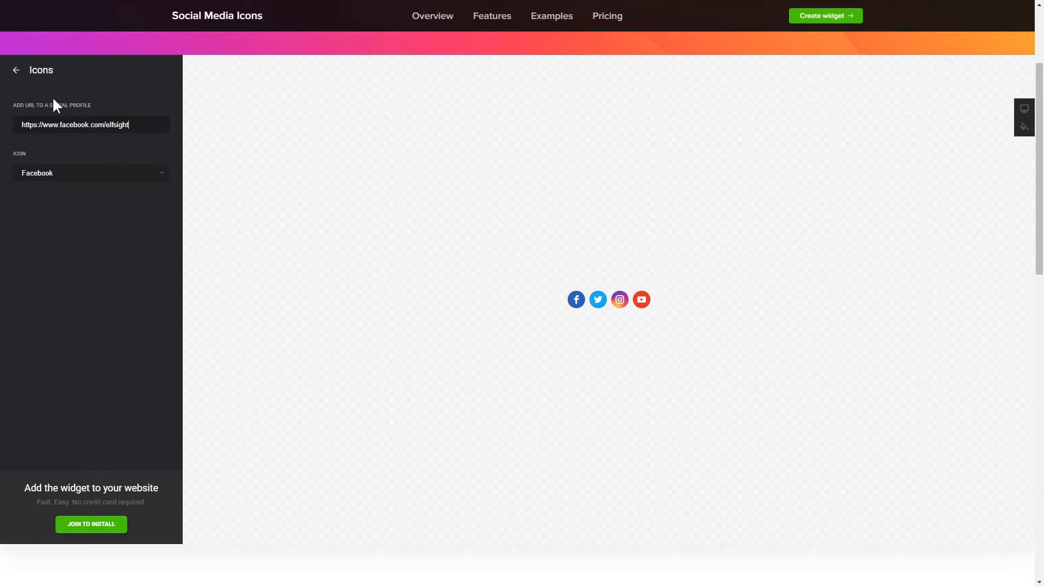
click(16, 70)
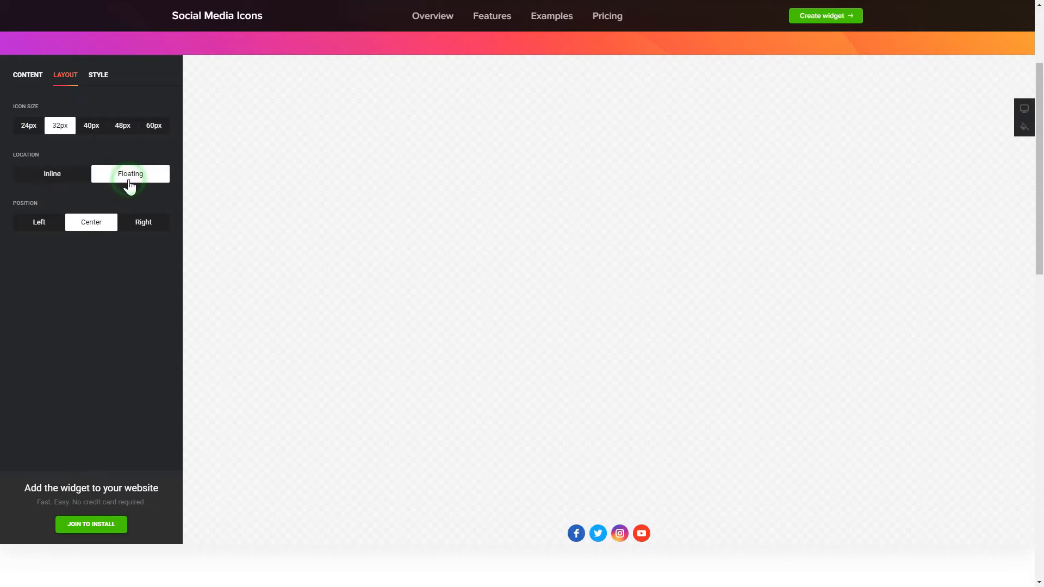
click(143, 222)
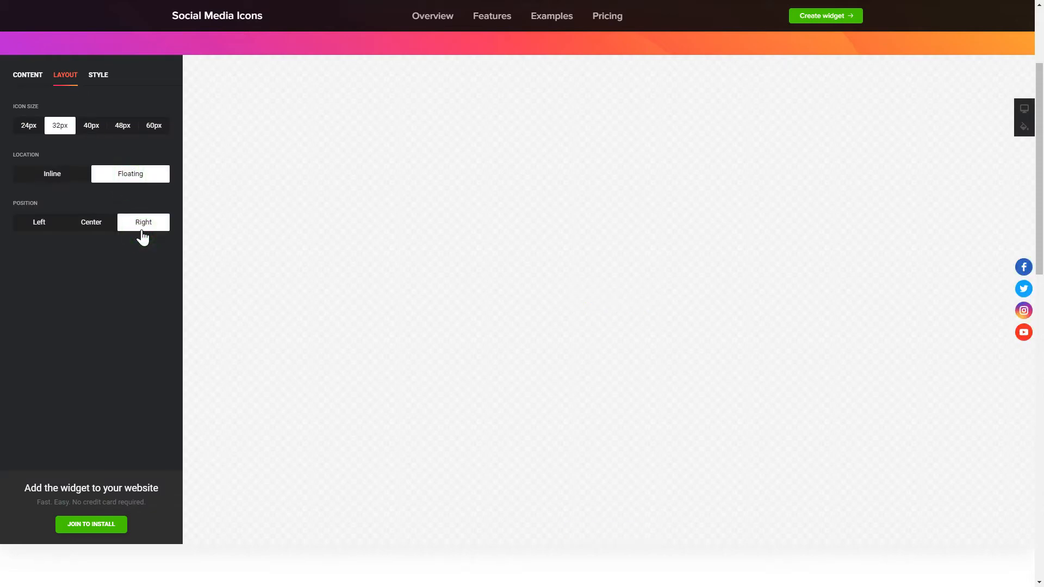
click(98, 75)
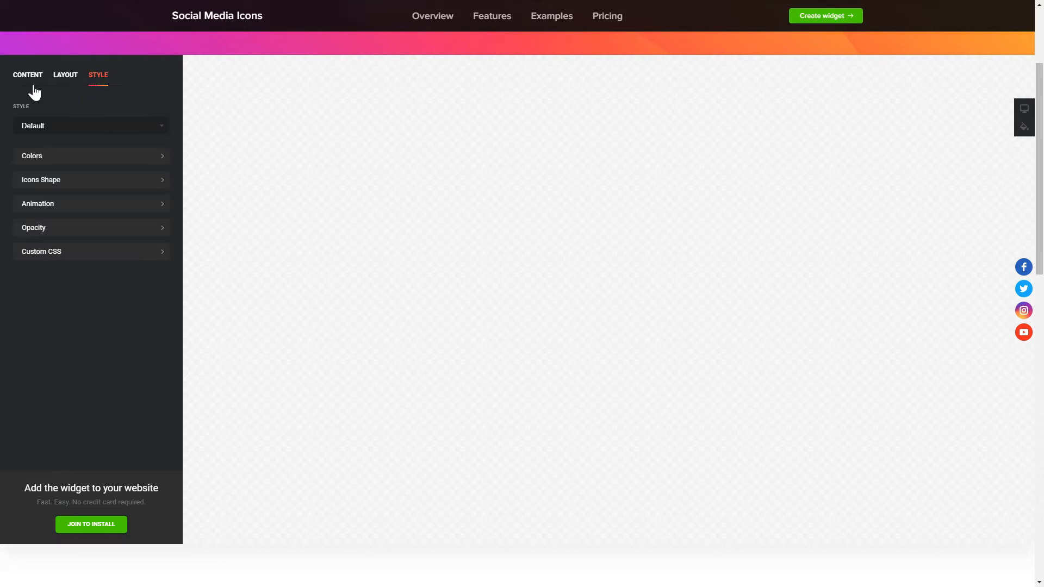
click(28, 75)
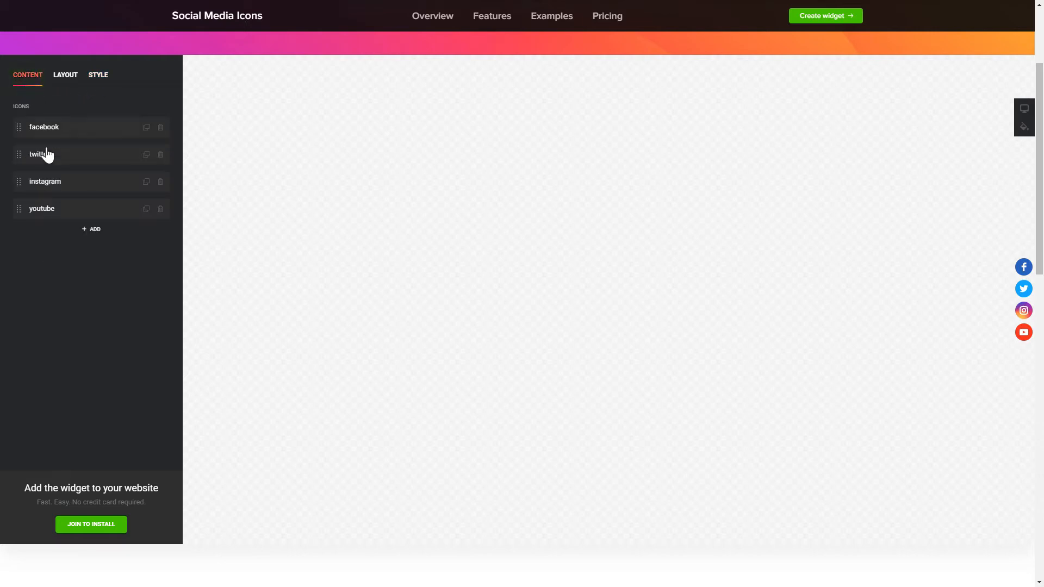
click(91, 524)
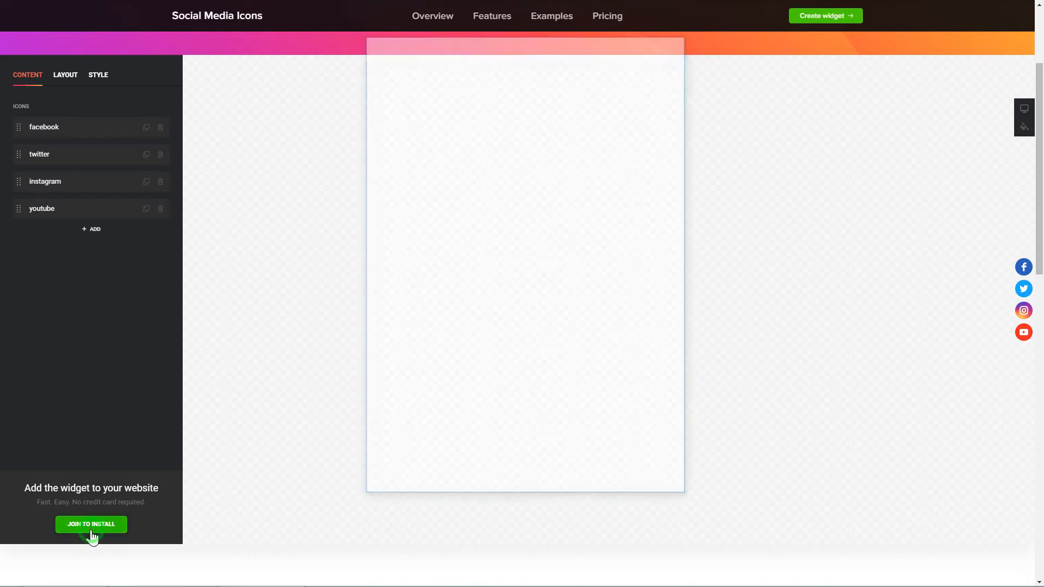
click(90, 524)
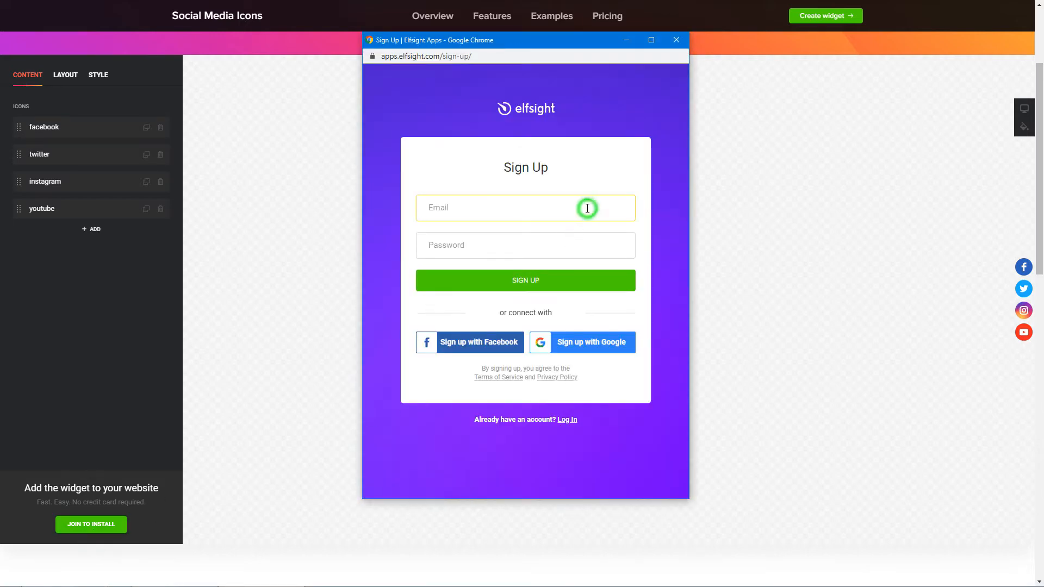
text(example@elfsight.com)
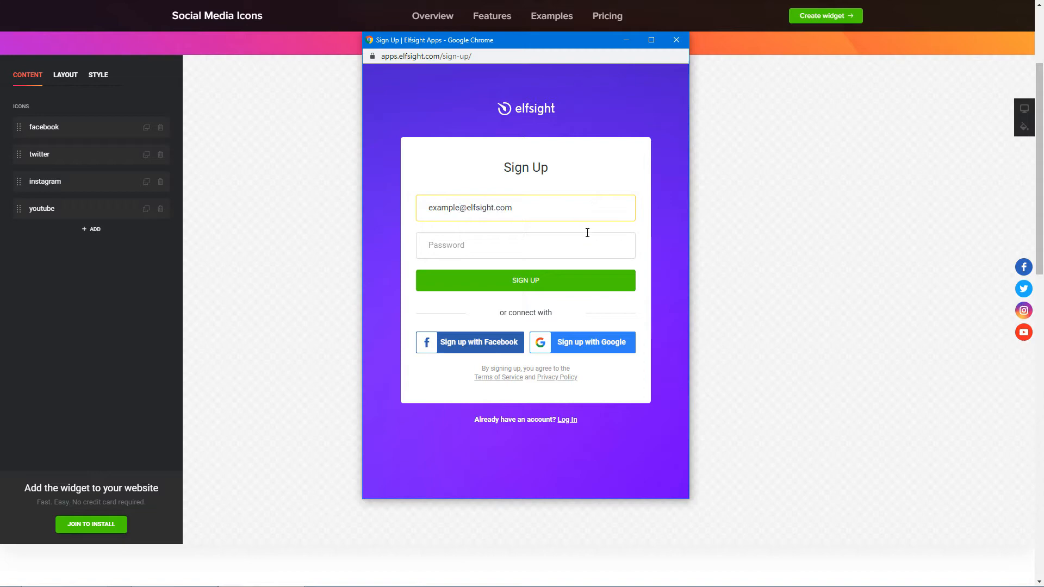
text(password)
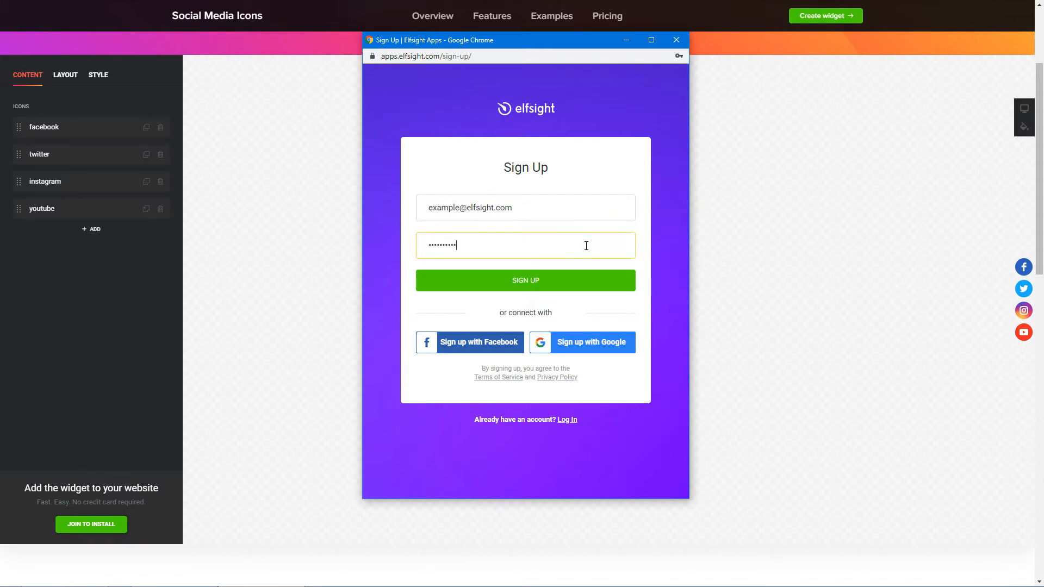
click(526, 280)
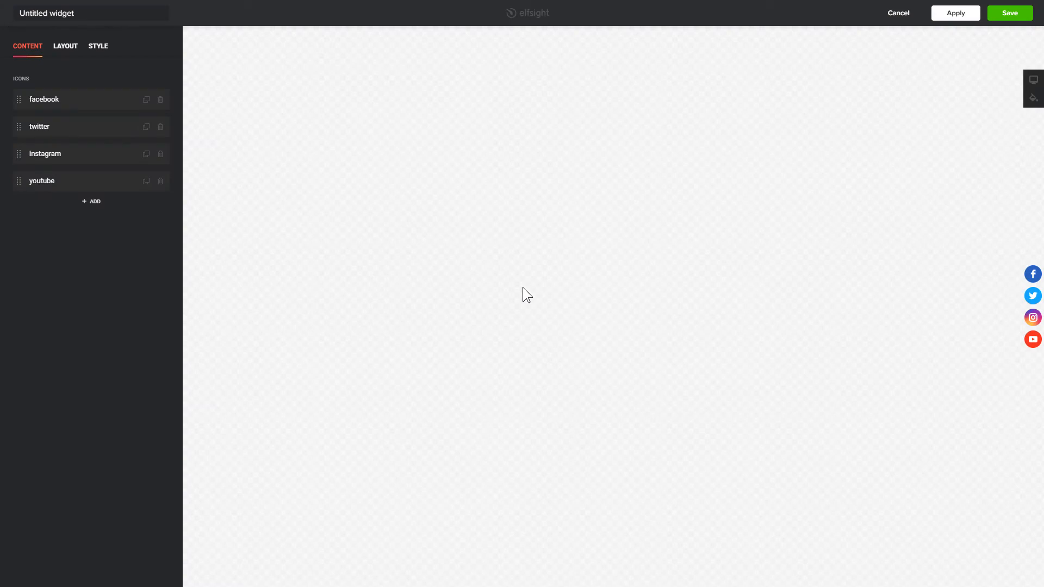
click(1010, 13)
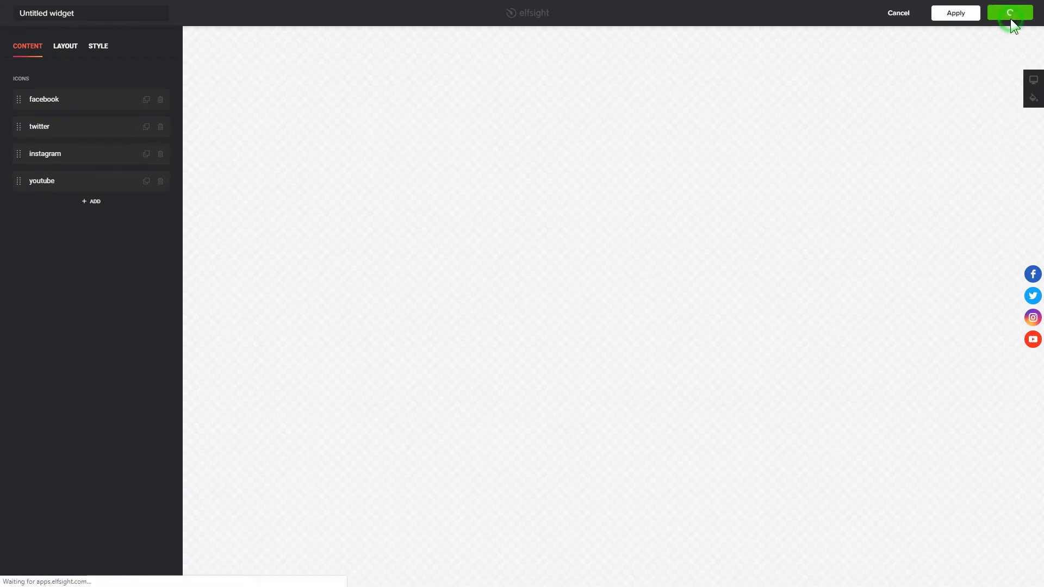
click(1010, 13)
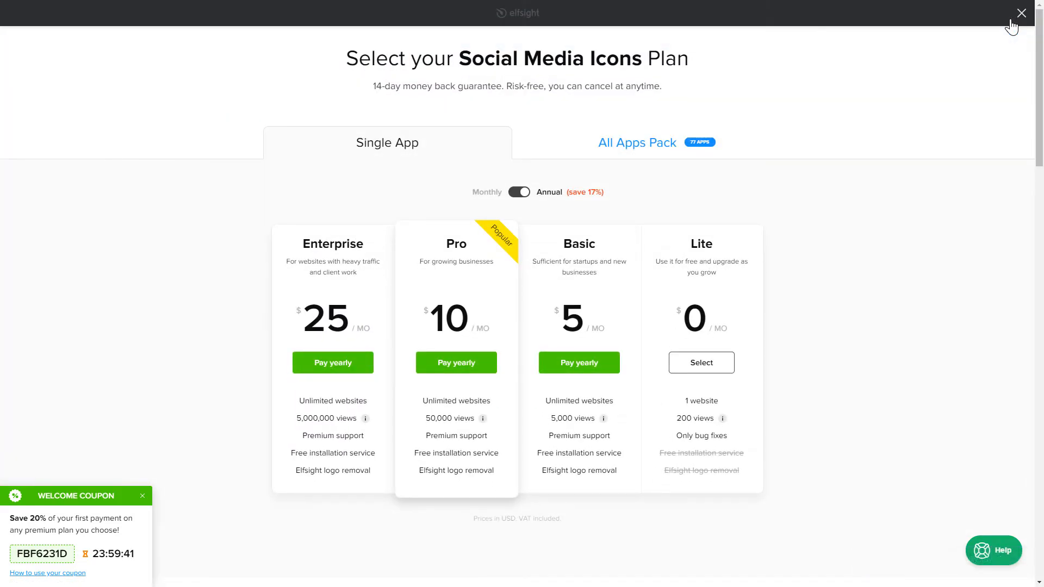
mouse_move(702, 293)
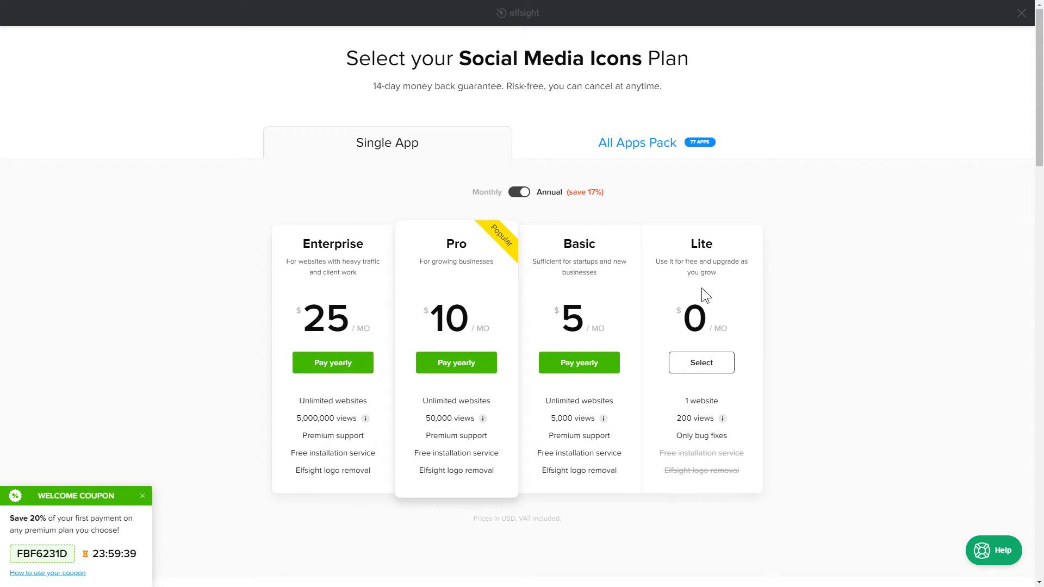
mouse_move(182, 389)
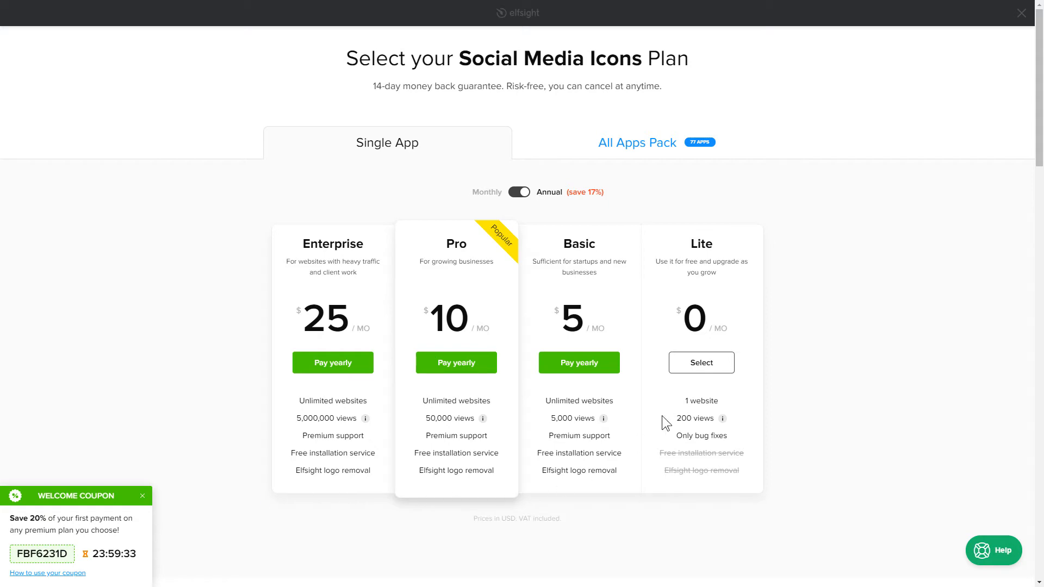
Compare the Lite, Basic, Pro and Enterprise plans and pick one
click(701, 363)
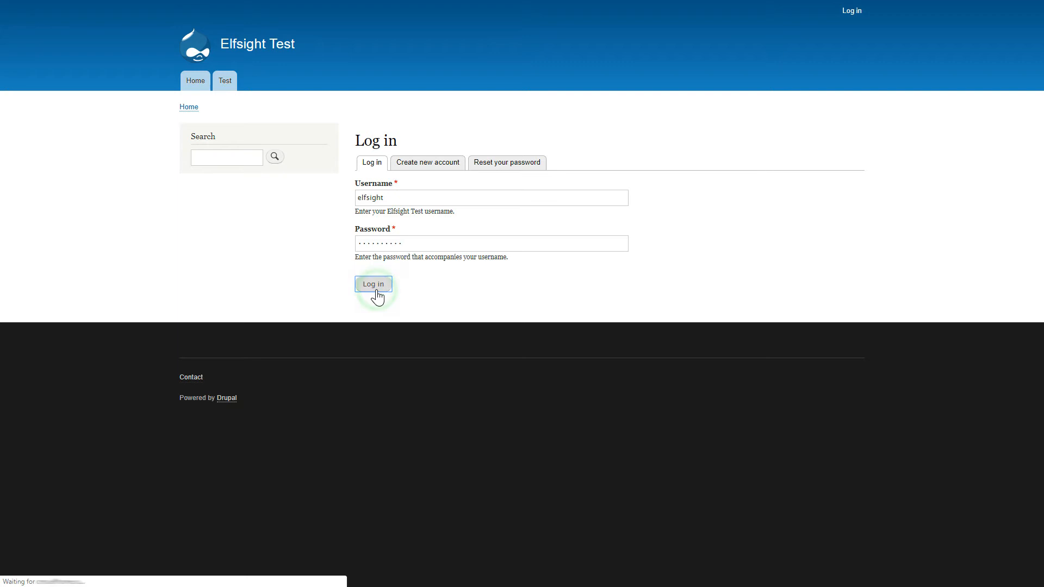
Go to Structure > Block layout and open Place block for the Footer first region
click(373, 284)
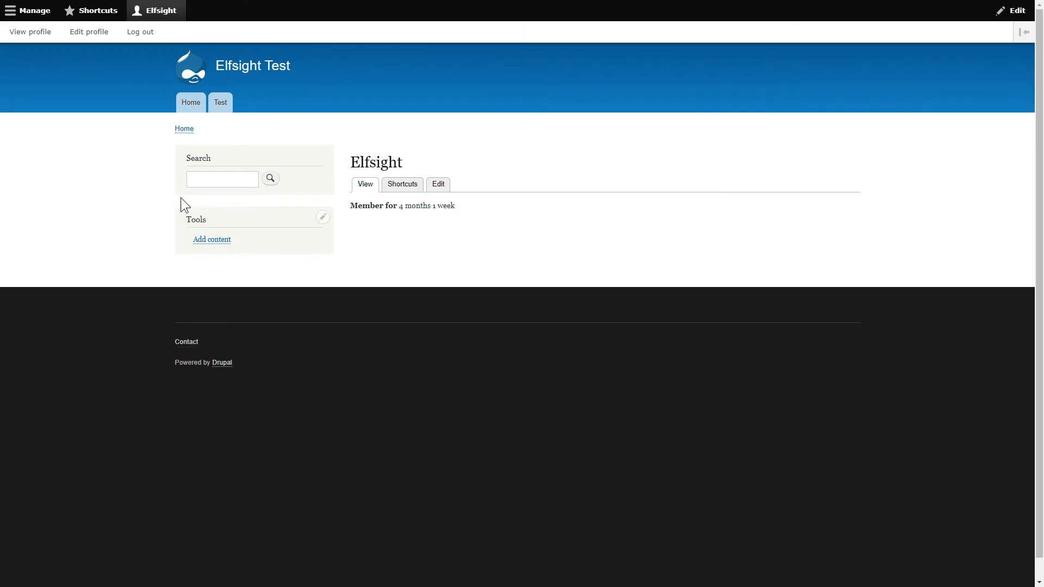
click(28, 10)
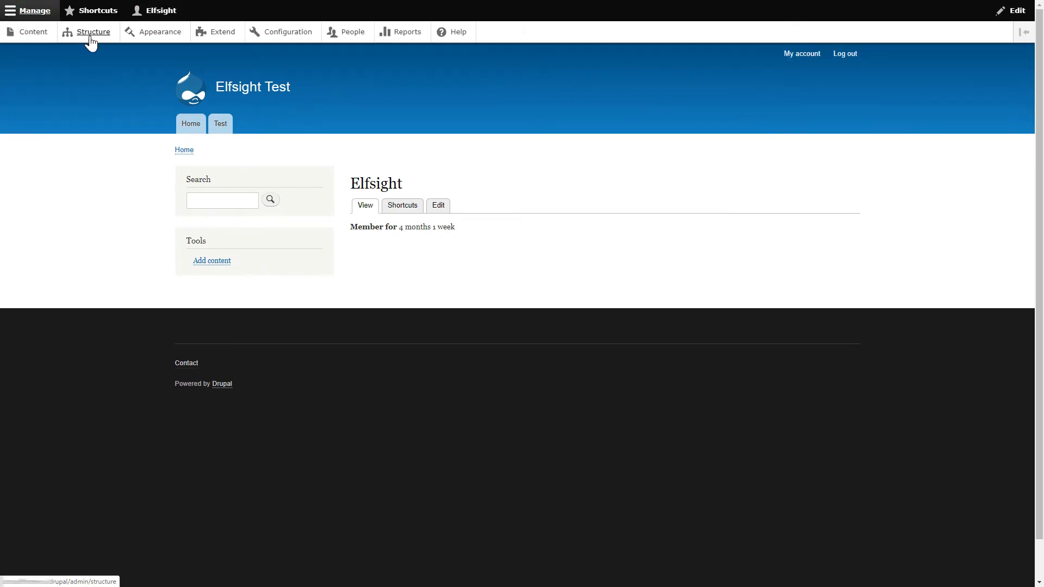
click(94, 31)
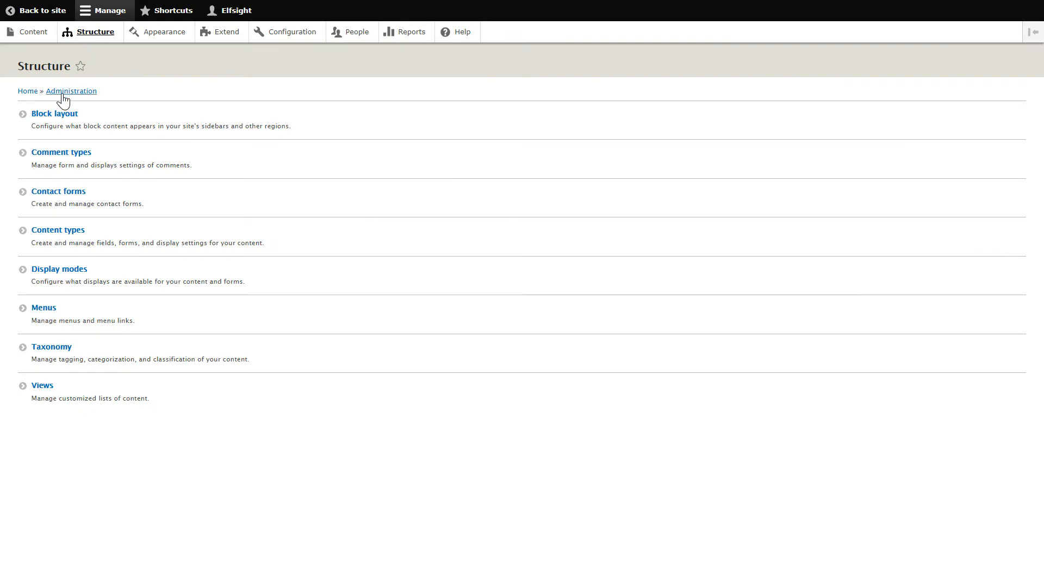
click(54, 113)
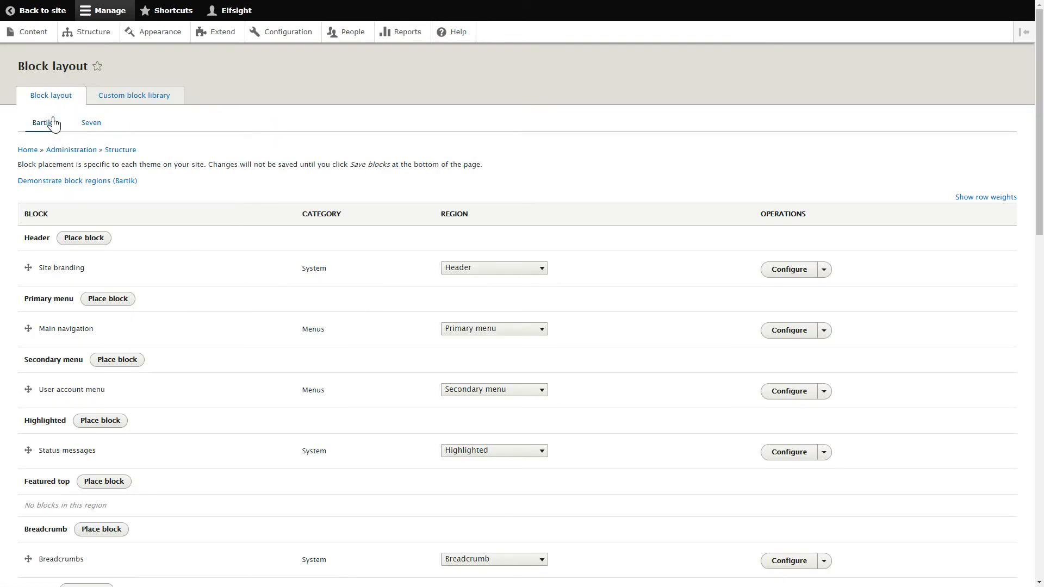
scroll(down, 3)
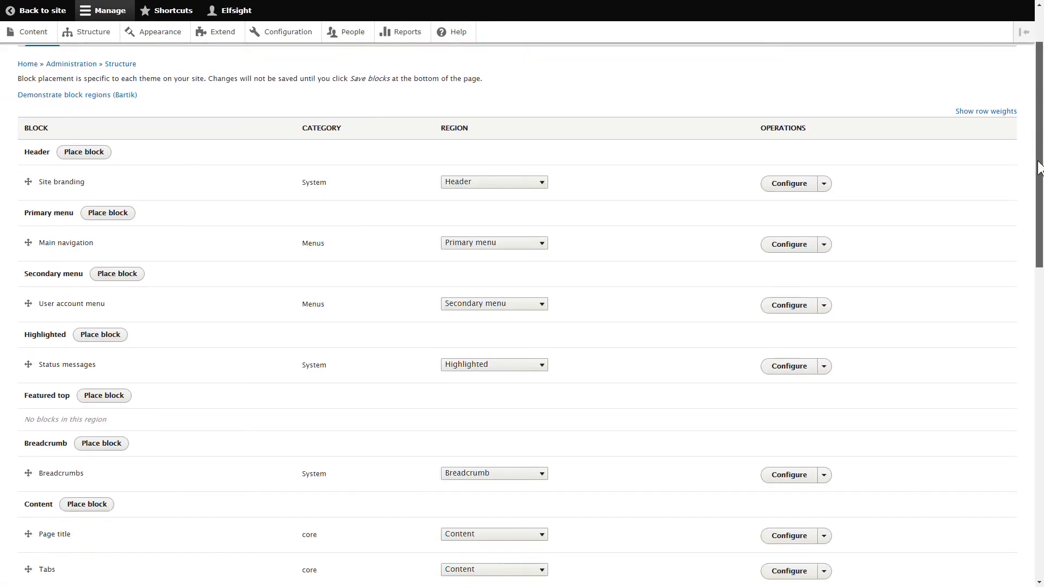
scroll(down, 3)
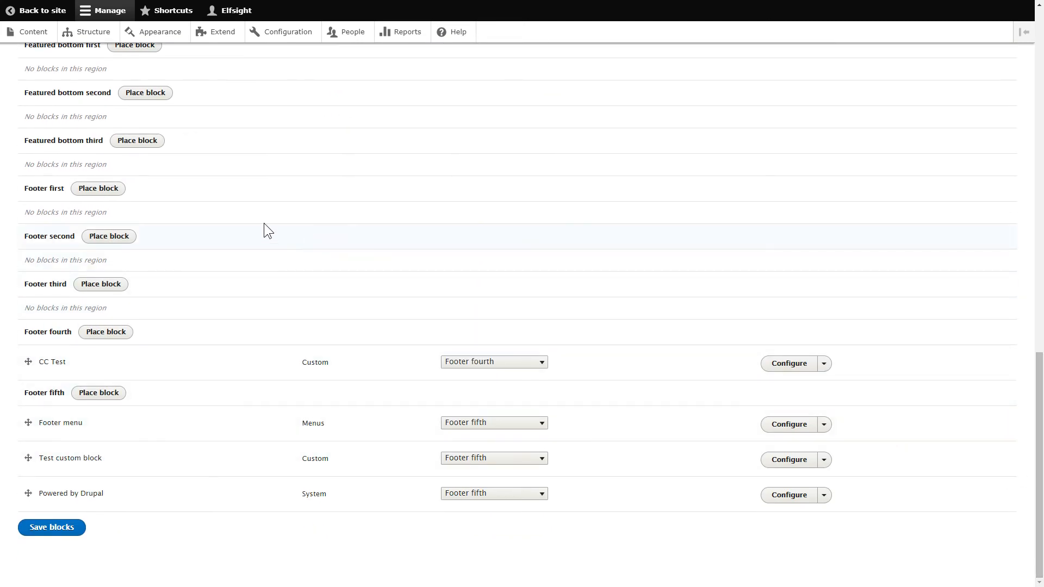
click(98, 188)
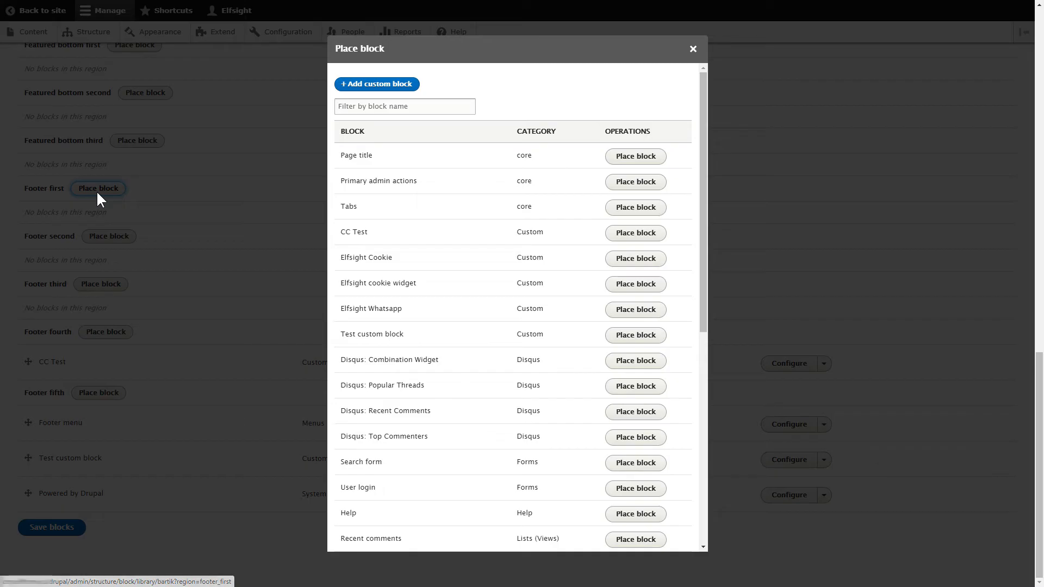
mouse_move(379, 95)
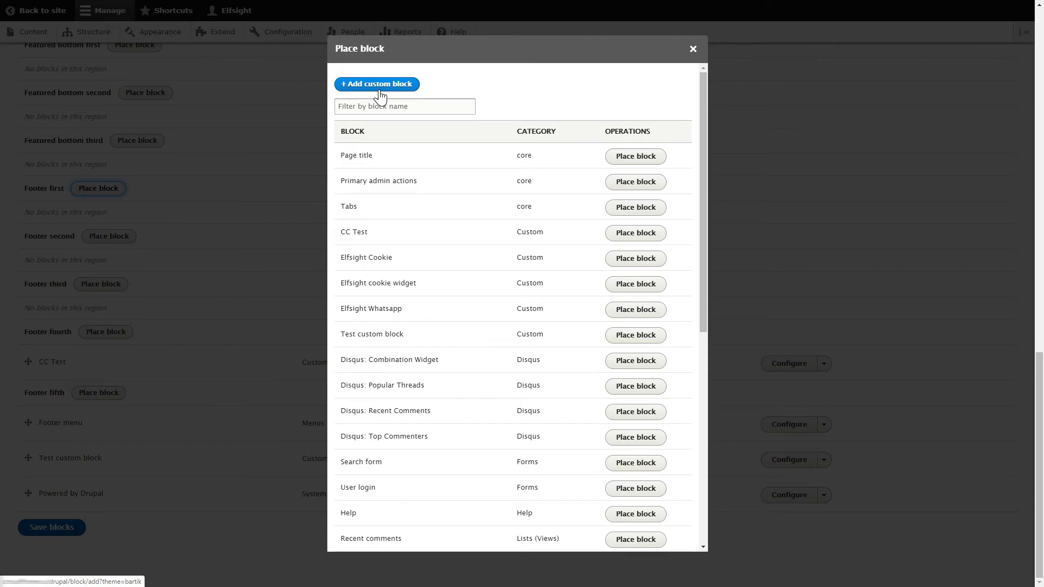
Add a custom block 'Widget' whose Full HTML body holds the Elfsight platform.js script
click(376, 84)
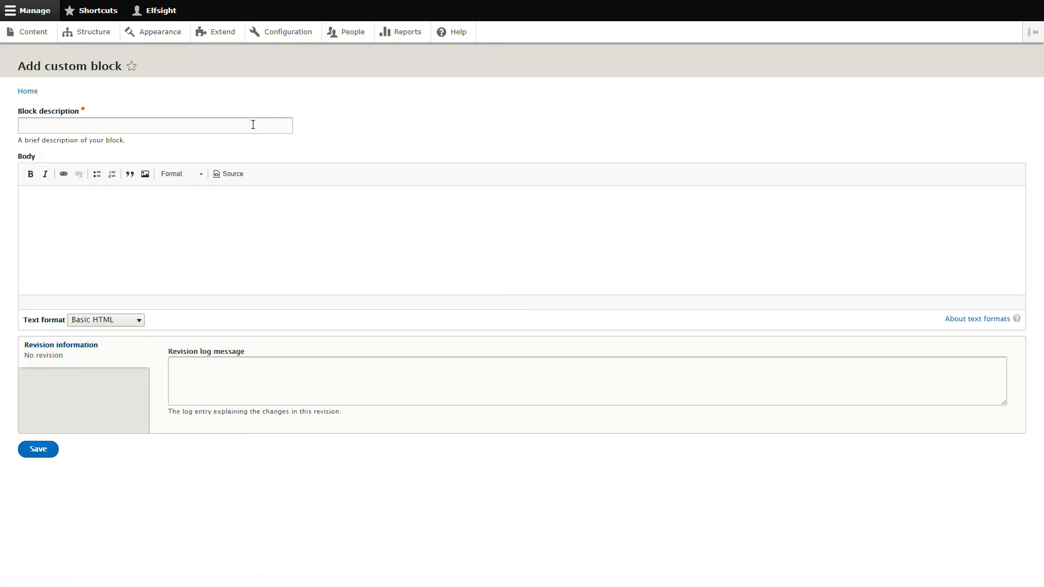
text(Widget)
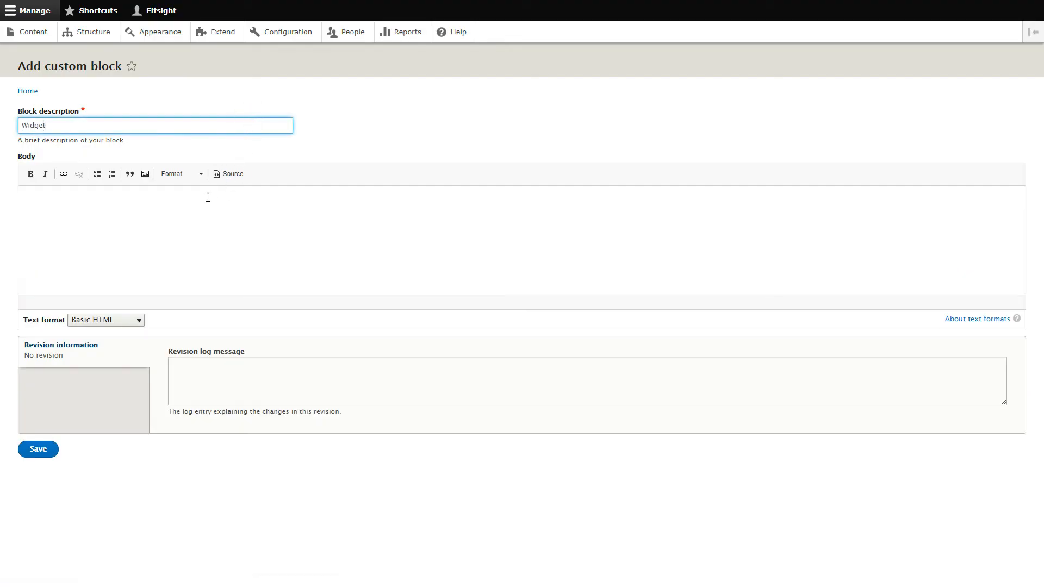
click(106, 320)
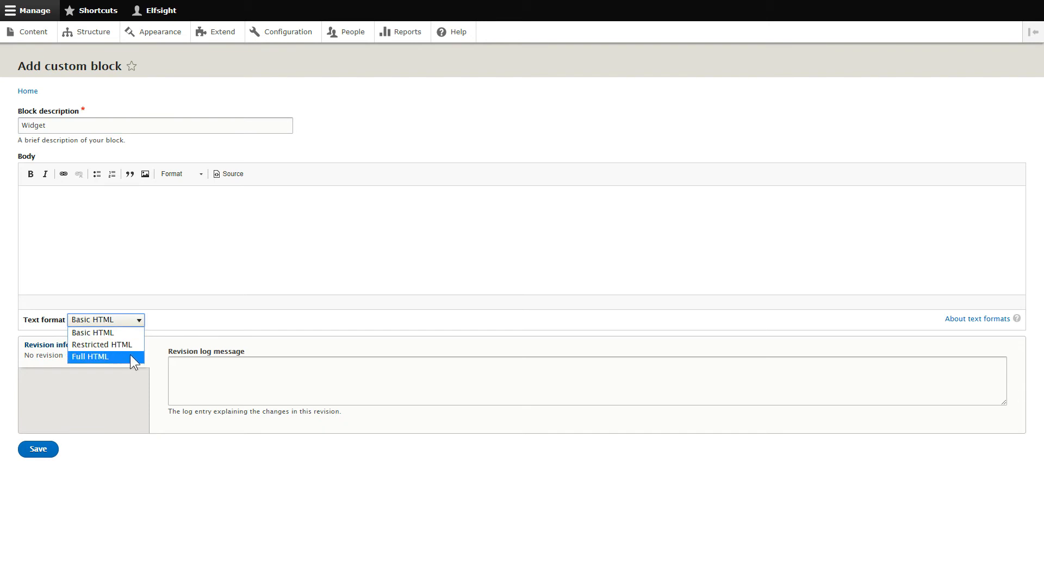
click(91, 356)
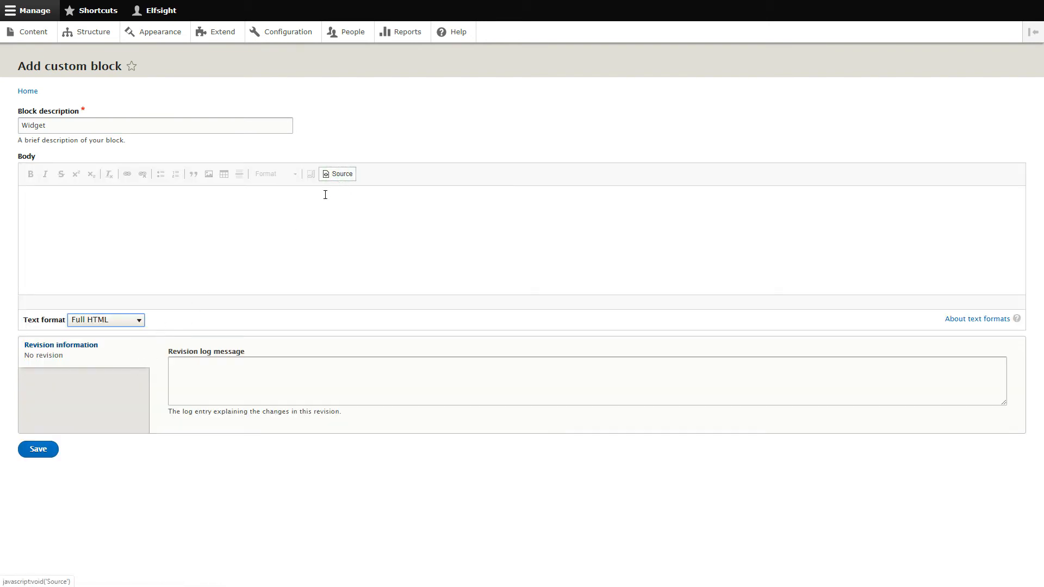
text(<script src="https://apps.elfsight.com/p/platform.js" defer></script>)
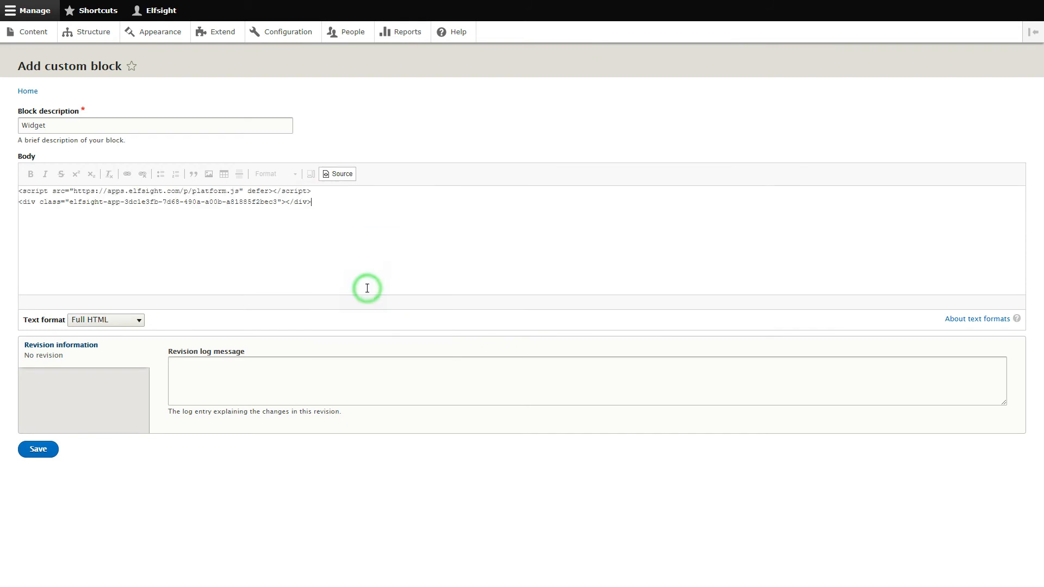
click(38, 450)
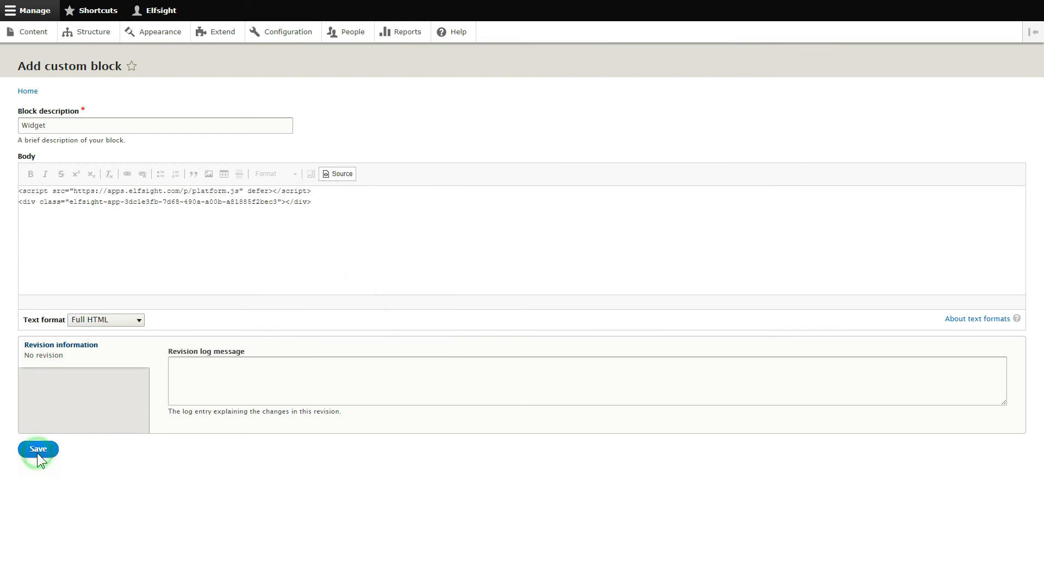
Save the Widget block, hide its title, and show it on Article and Basic page content
click(38, 449)
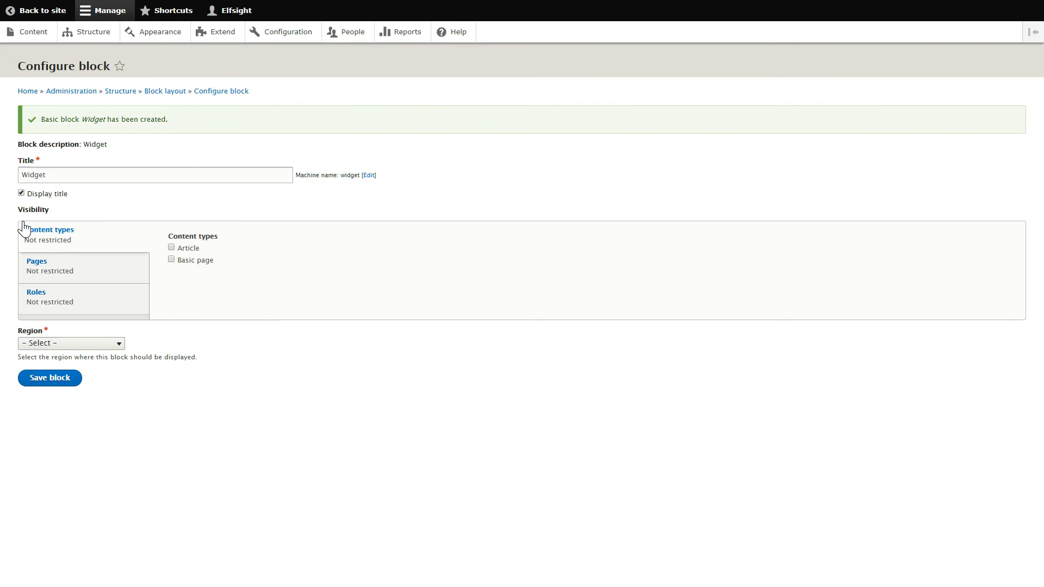
click(20, 193)
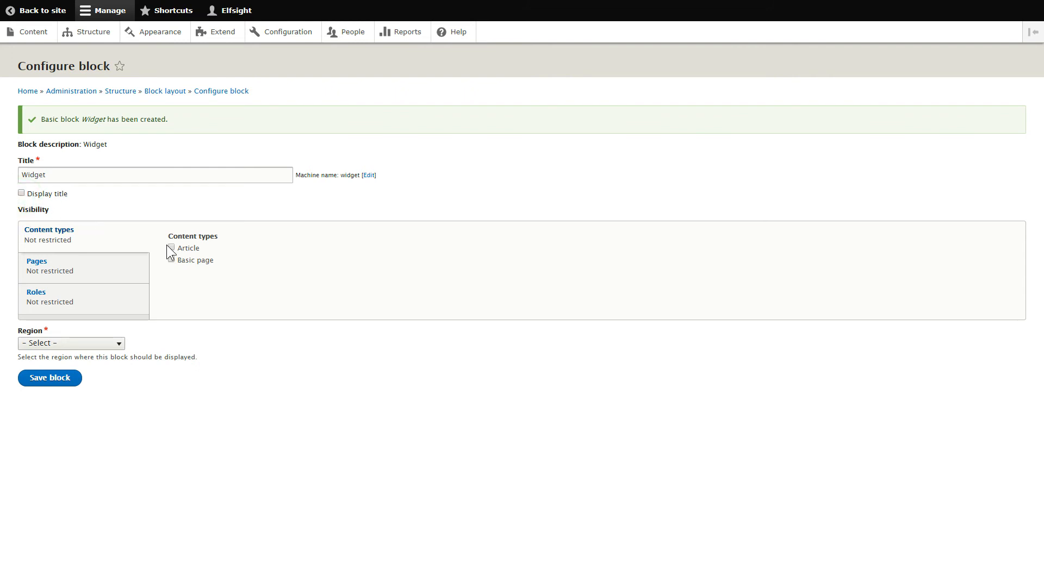
click(171, 248)
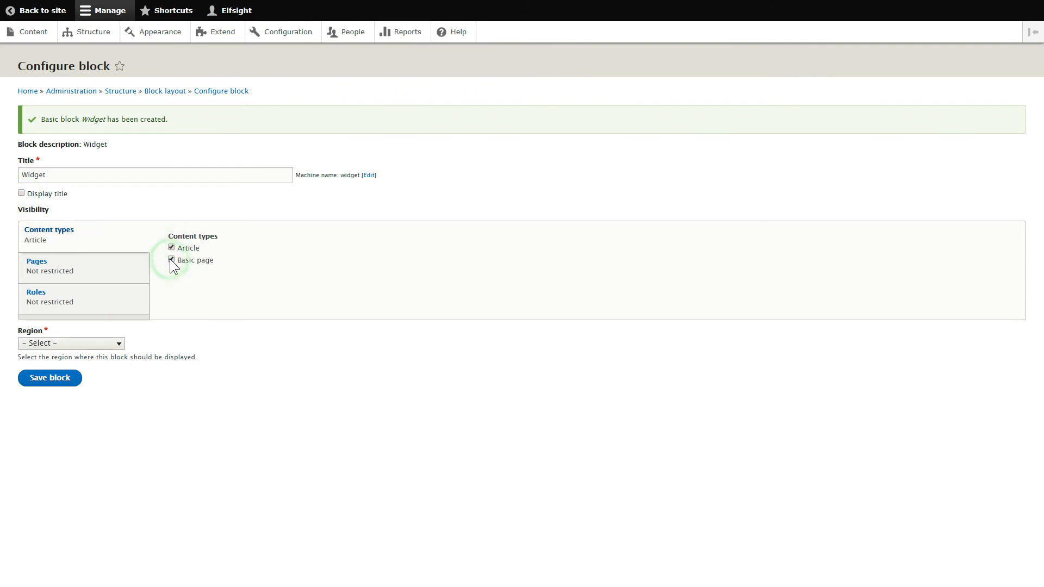
click(170, 260)
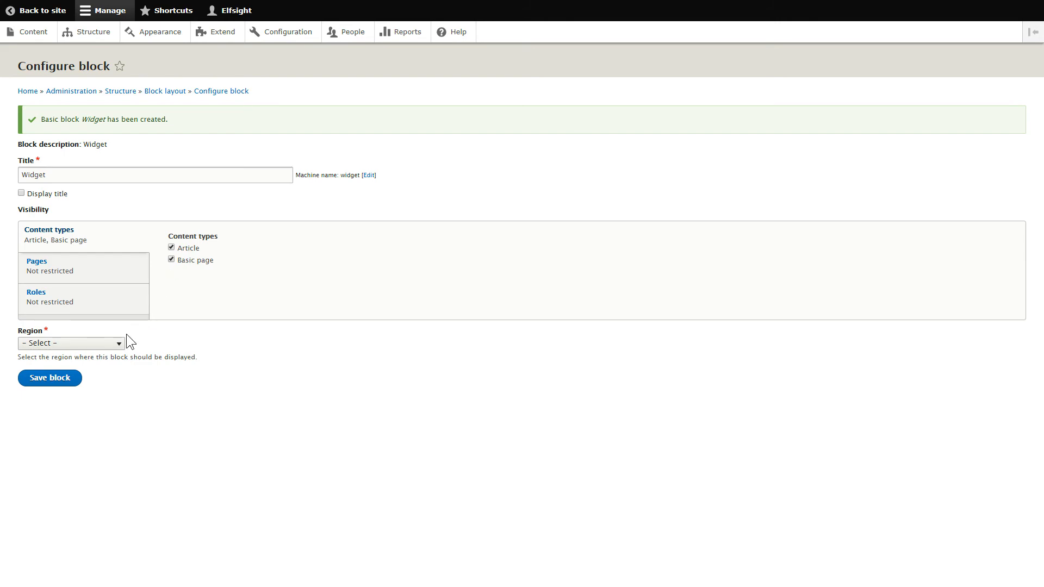
Assign the block to the Footer first region and save both the block and block layout
click(71, 343)
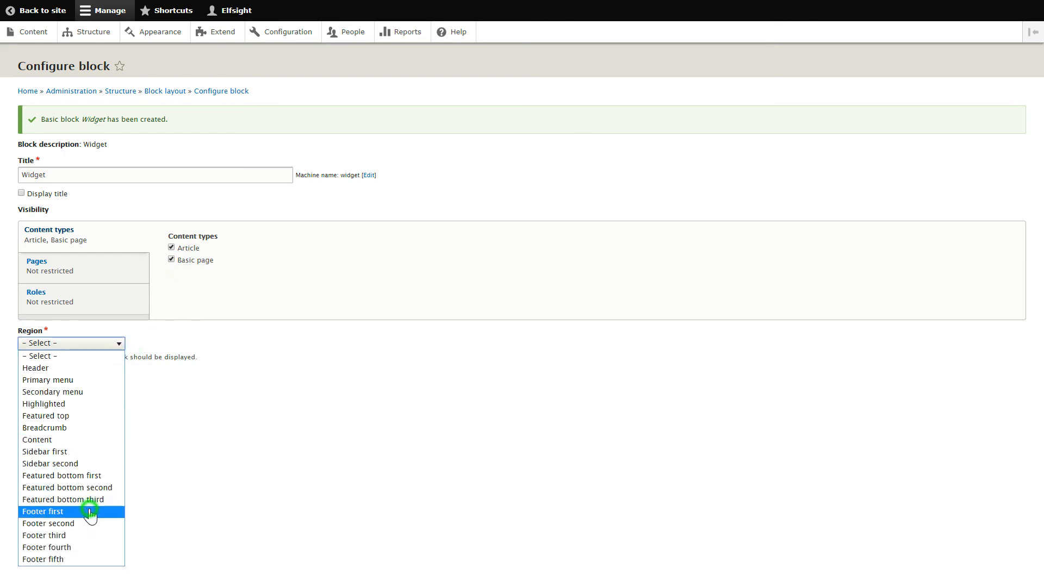
click(41, 512)
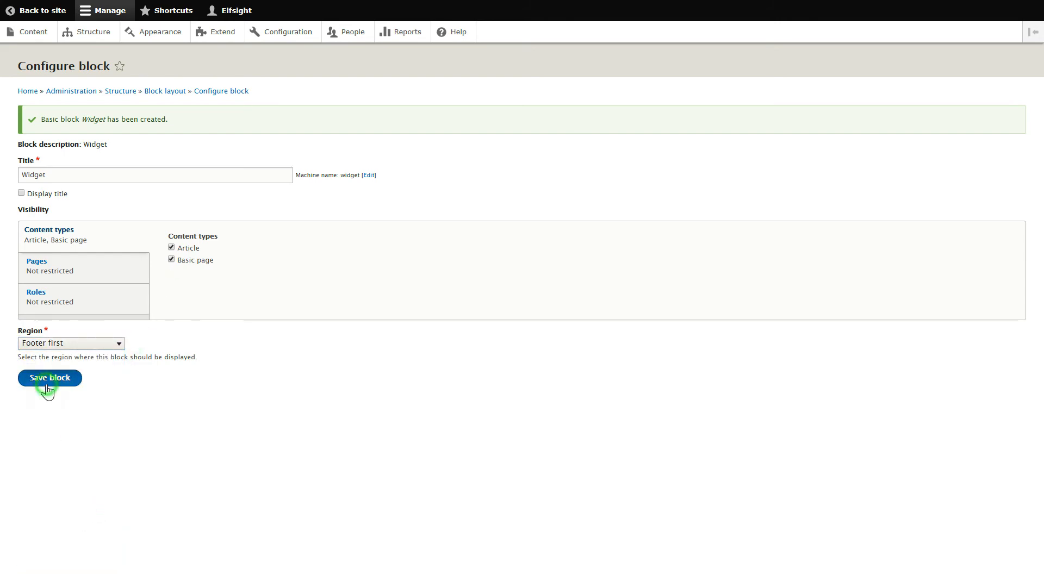
click(49, 378)
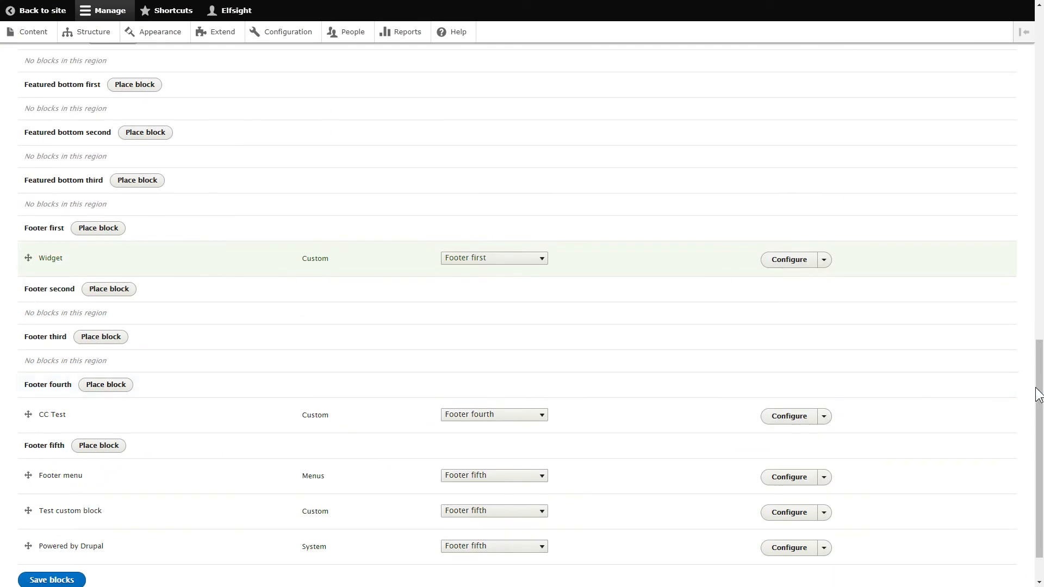
scroll(down, 3)
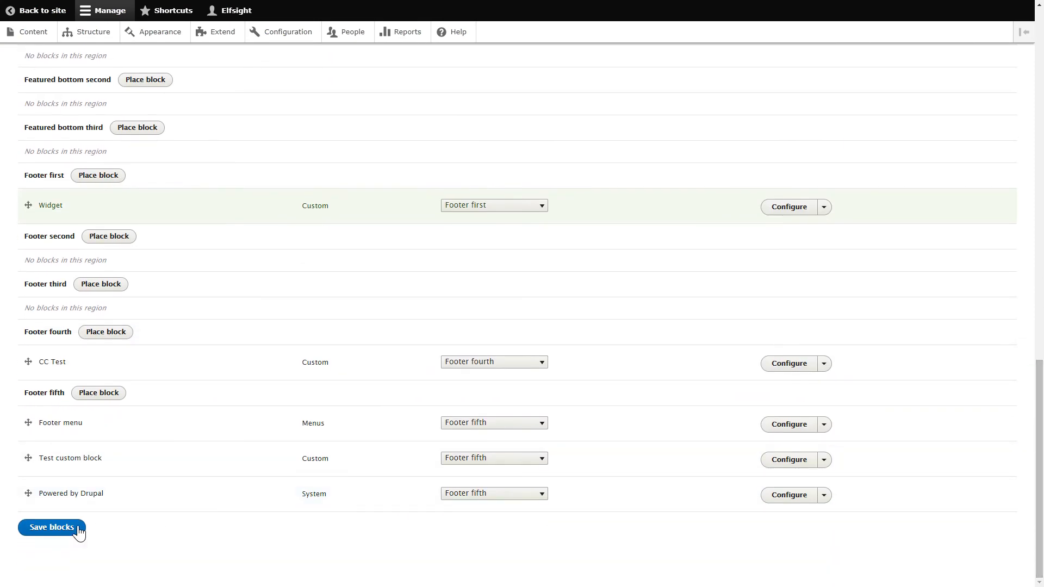
click(52, 527)
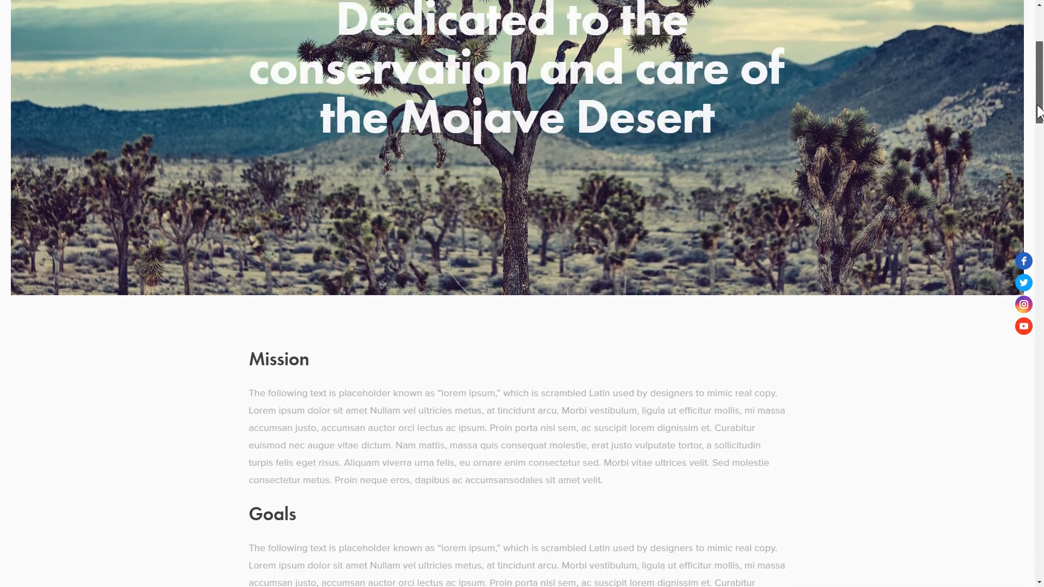
Scroll the live site to confirm the social icons stay pinned on the right edge
scroll(down, 3)
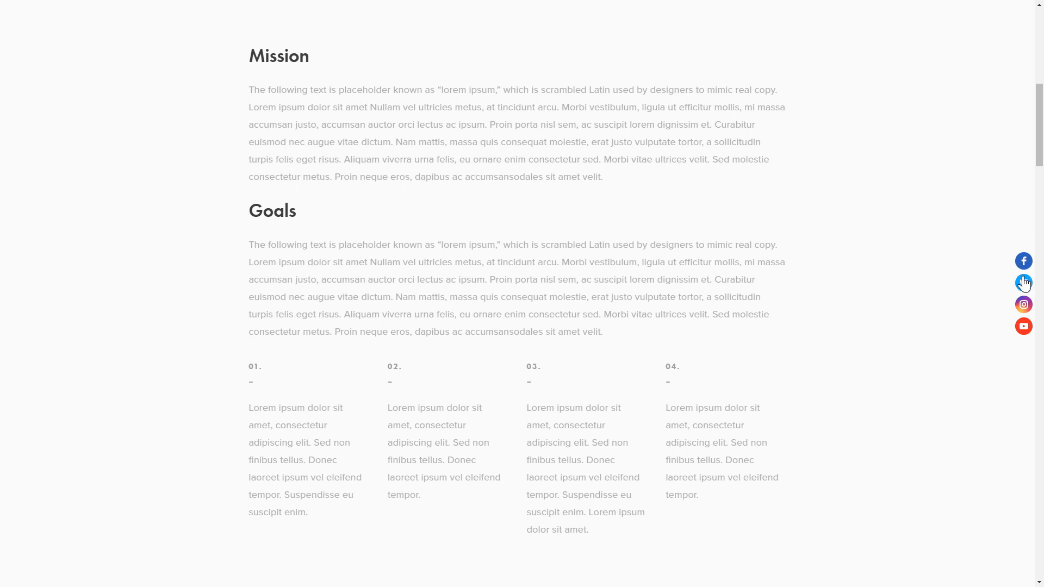
mouse_move(1028, 349)
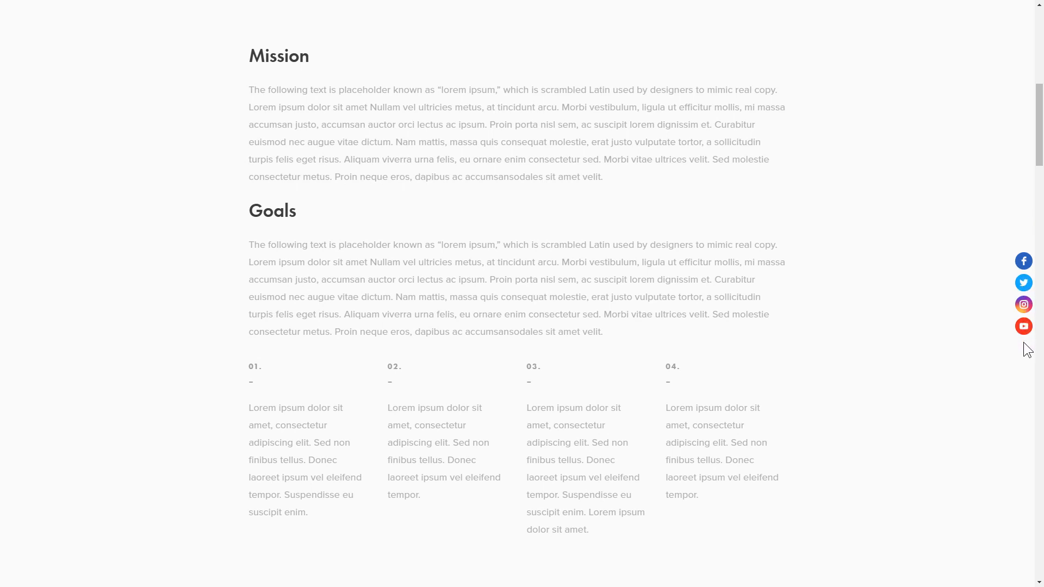